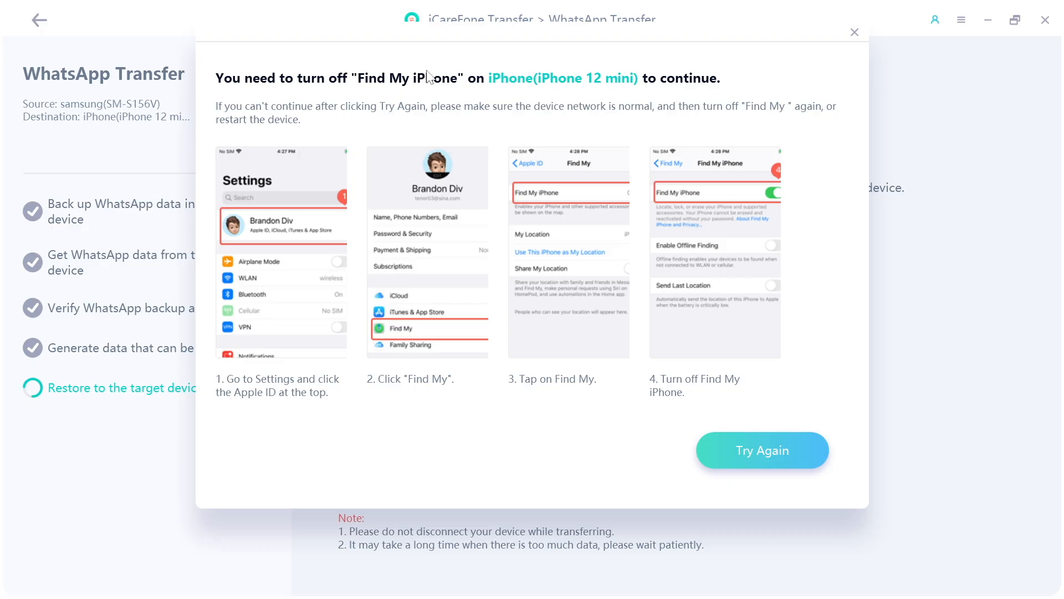
mouse_move(672, 80)
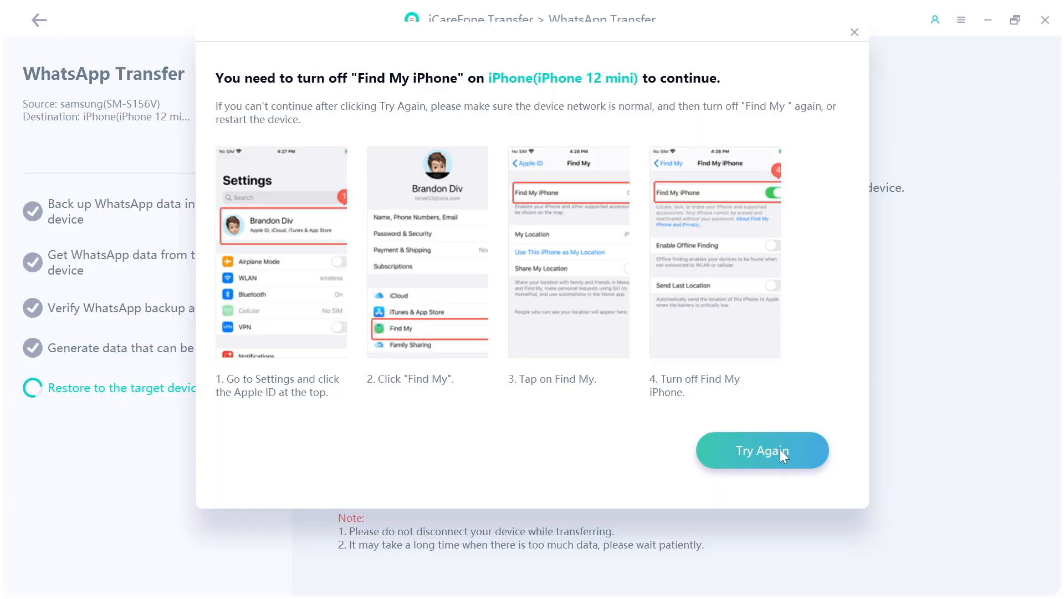
Choose Try Again after disabling Find My iPhone so restoring to the iPhone 12 mini begins.
left_click(762, 451)
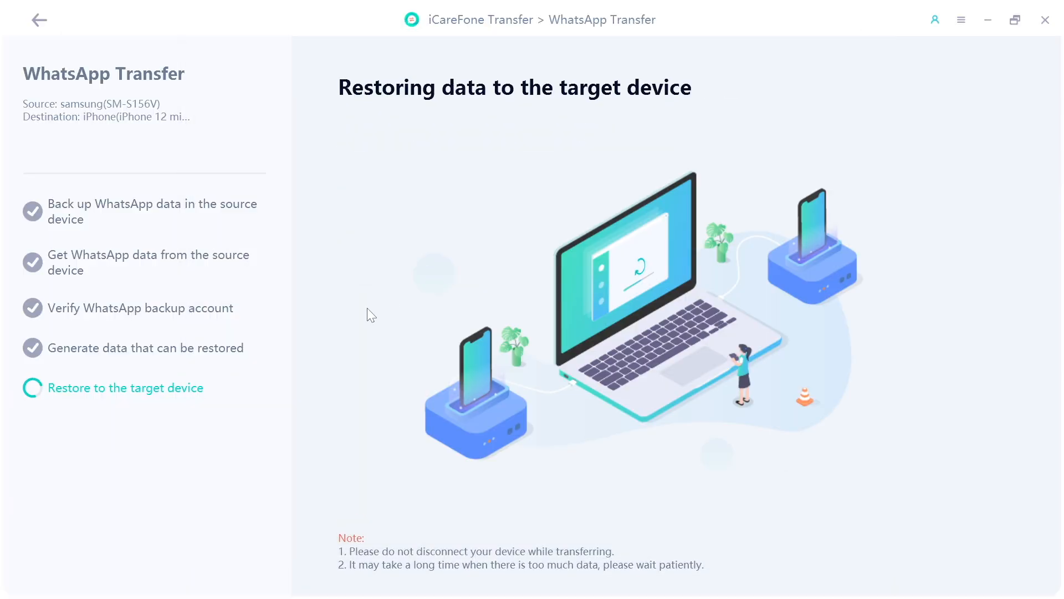